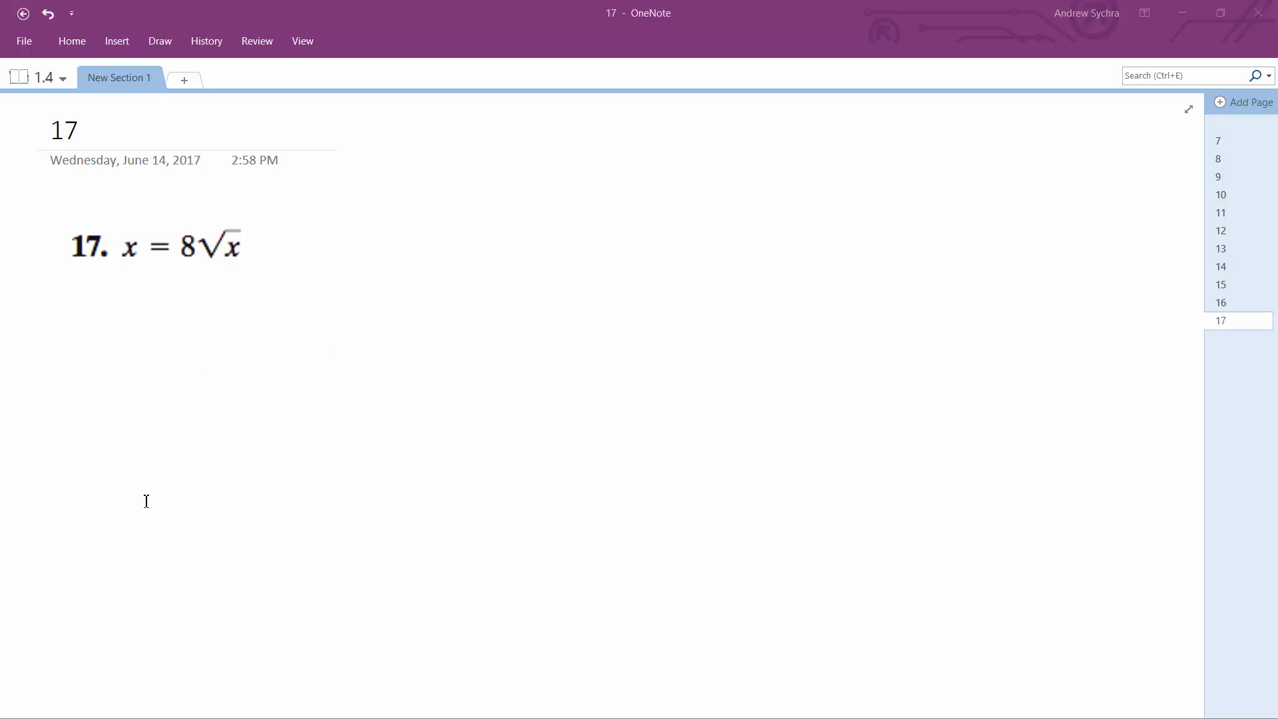
mouse_move(144, 493)
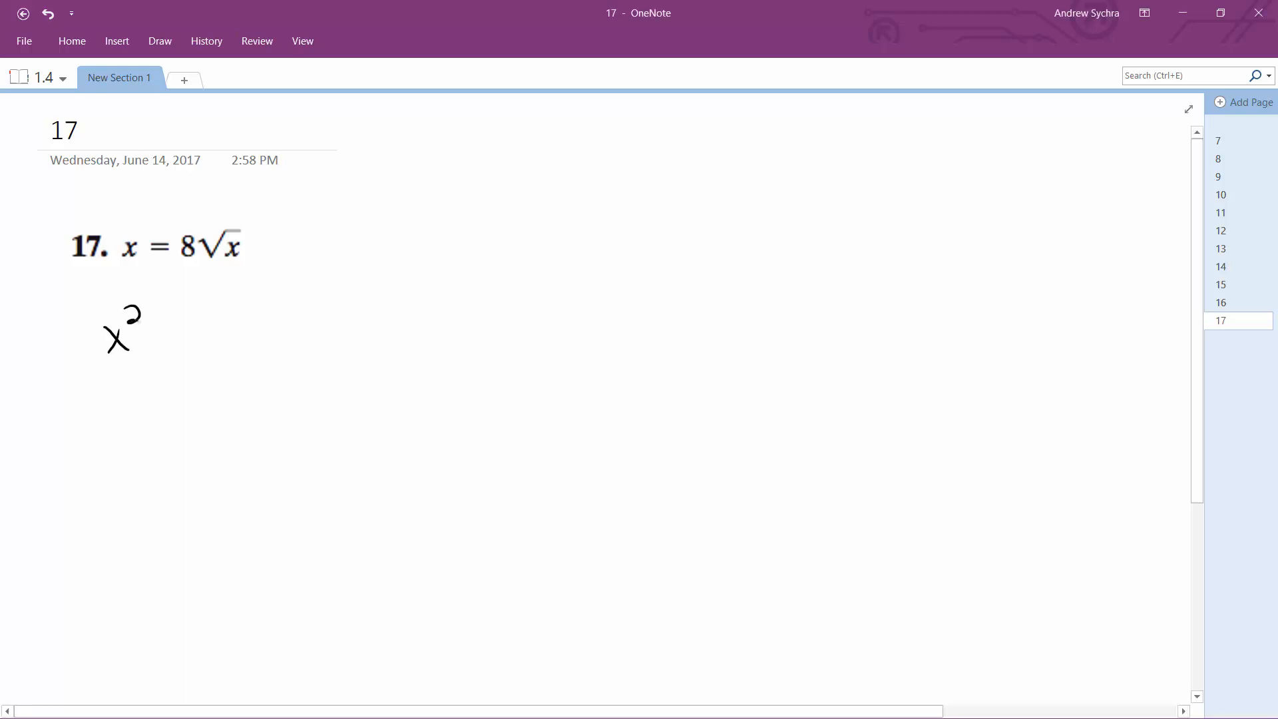
- Ink x² = 8²·(x^½)² beneath the problem, then simplify it to x² = 64x
drag(163, 338, 277, 326)
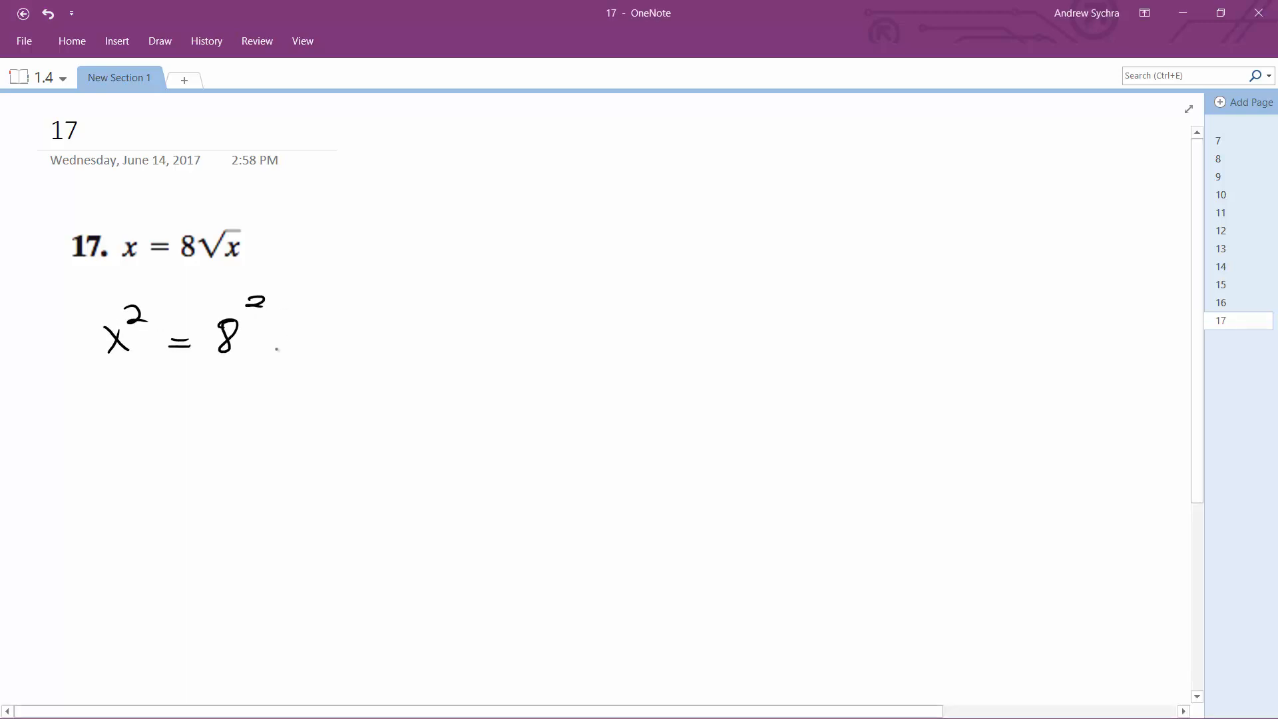
drag(285, 350, 322, 290)
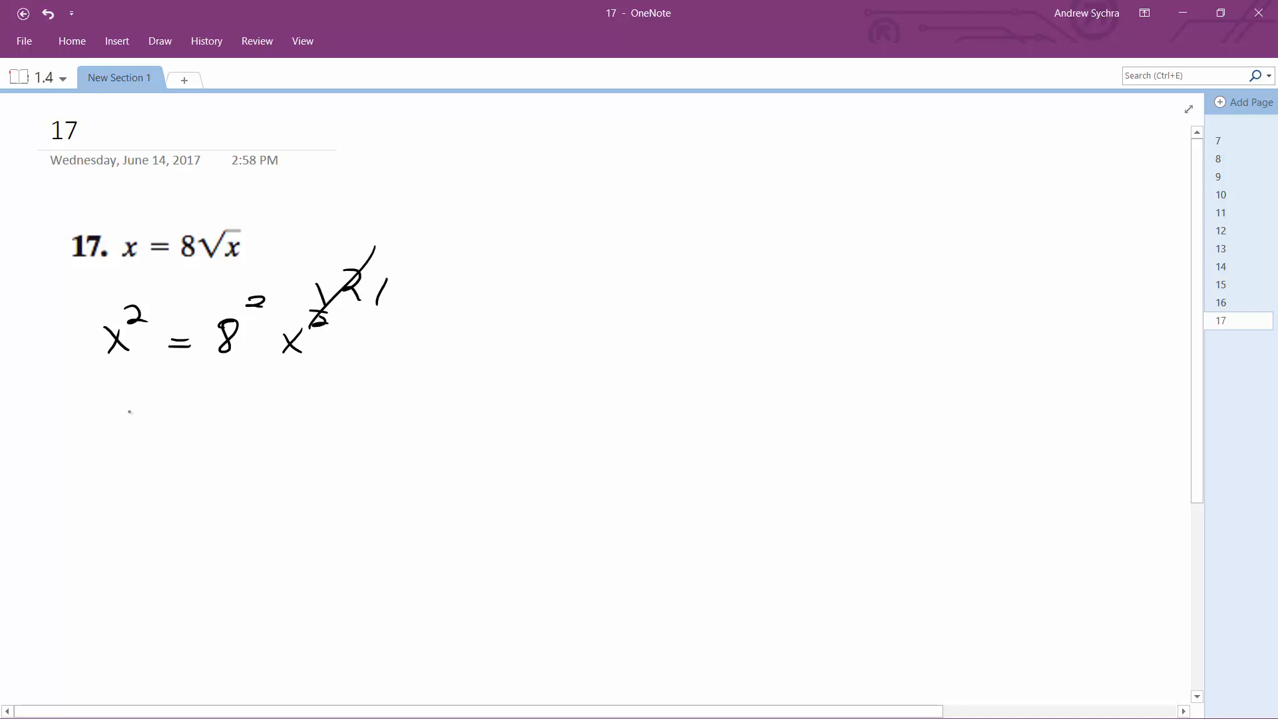
drag(106, 432, 253, 432)
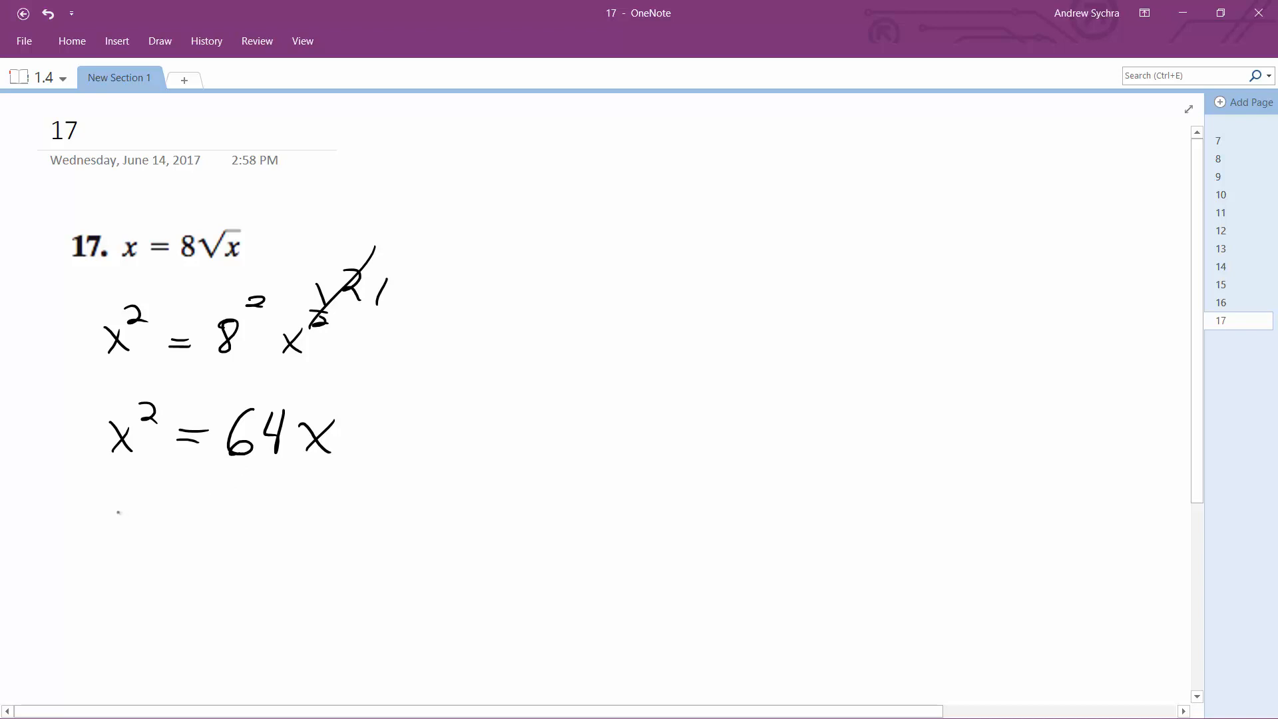
- Ink x² − 64x = 0 on the next line, then factor it as x(x − 64) = 0
drag(109, 522, 216, 538)
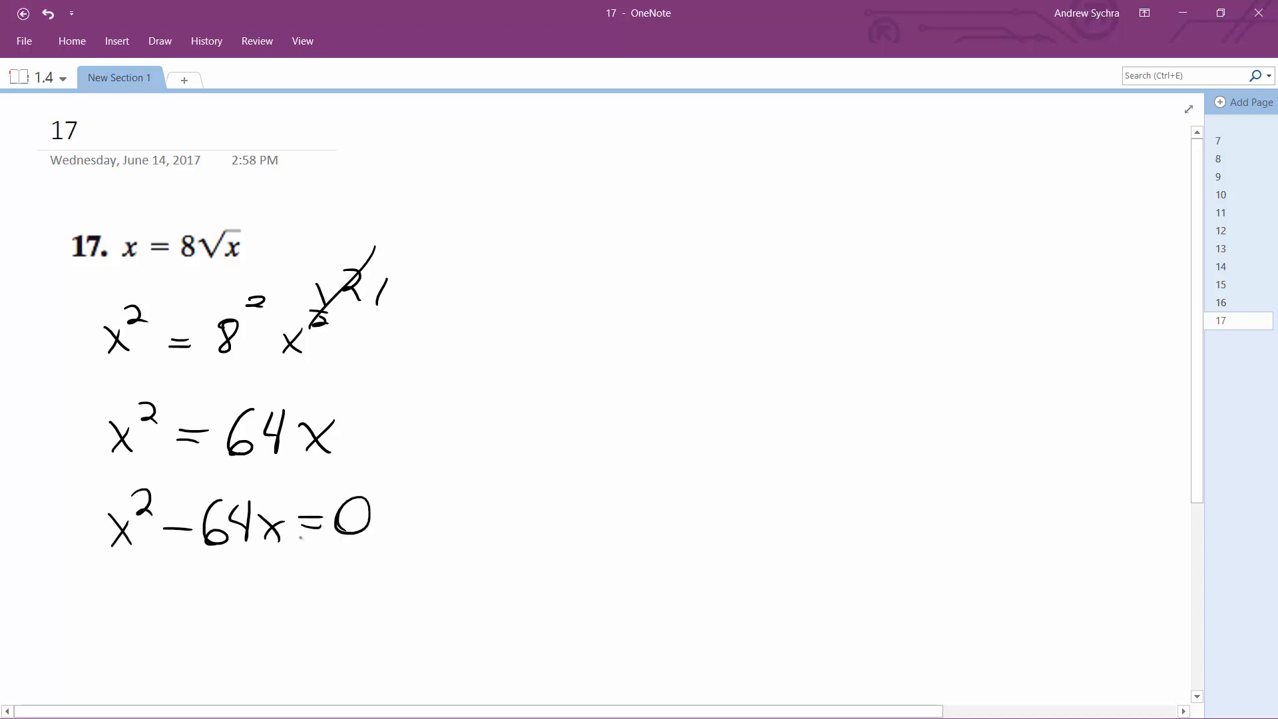
drag(98, 603, 155, 620)
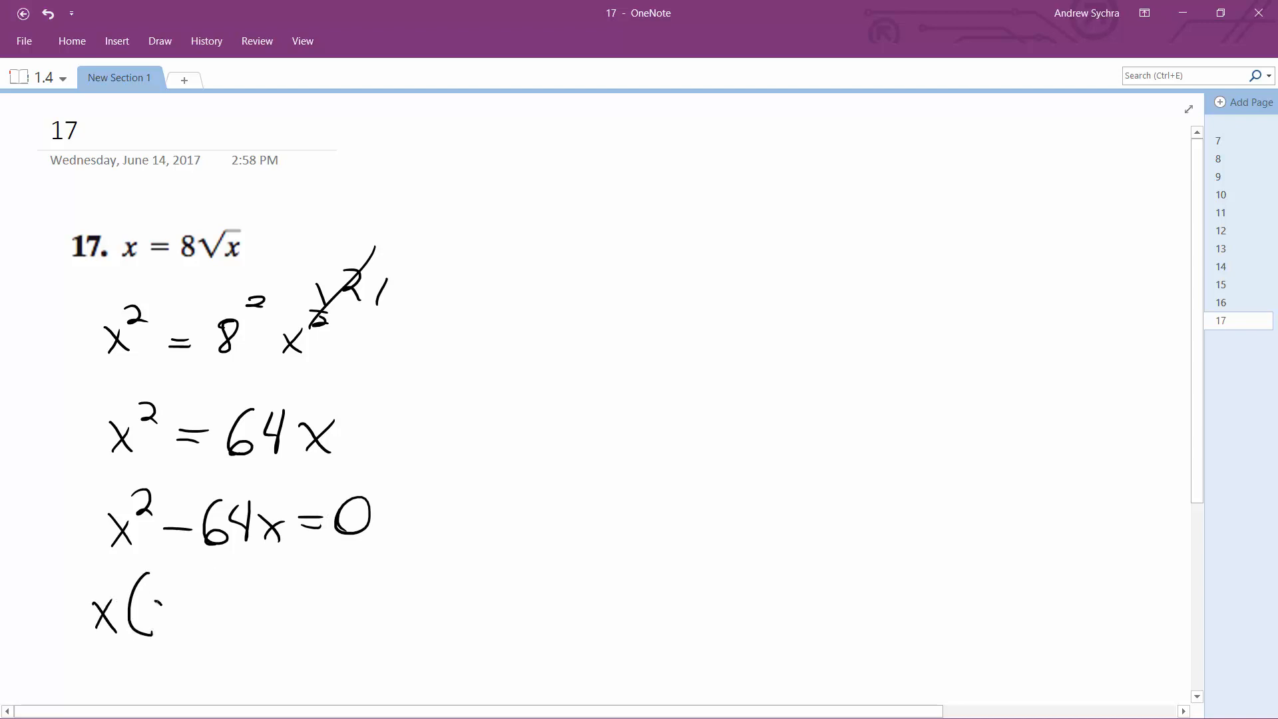
drag(147, 603, 309, 603)
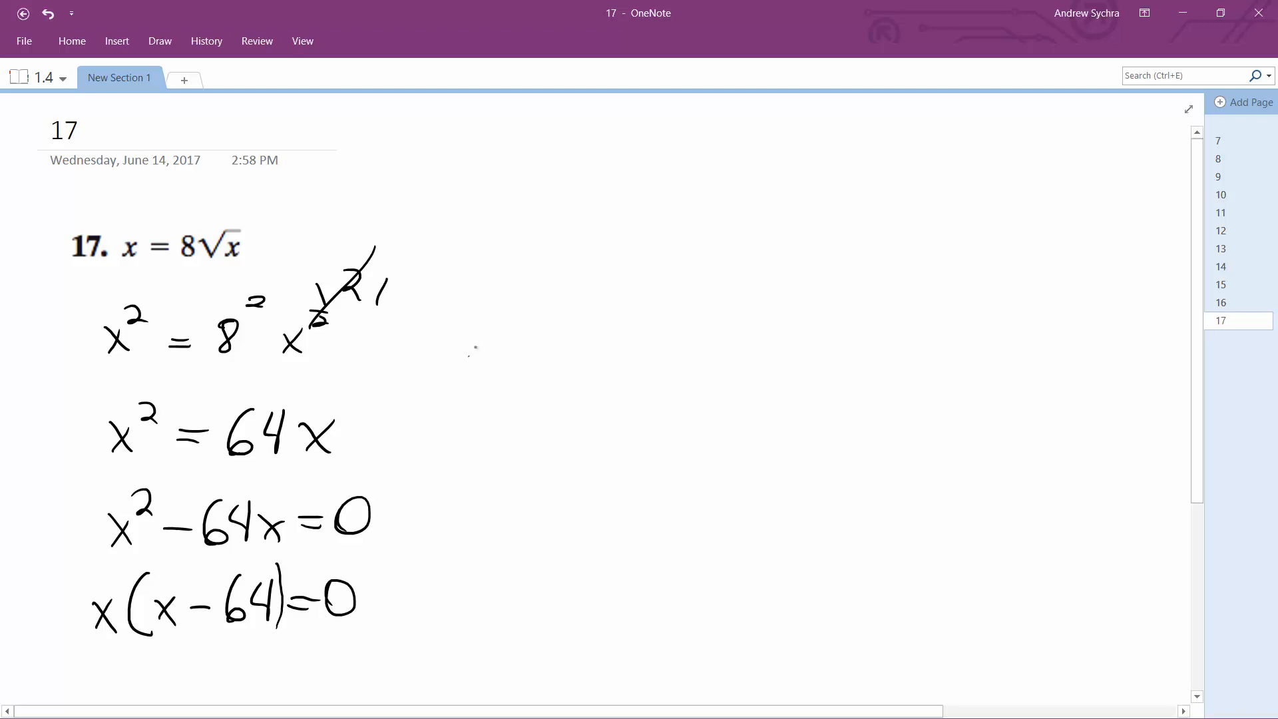
- Ink x = 0 at top right and erase it, then rewrite x = 0, 64 beside x(x − 64) = 0
drag(505, 326, 574, 334)
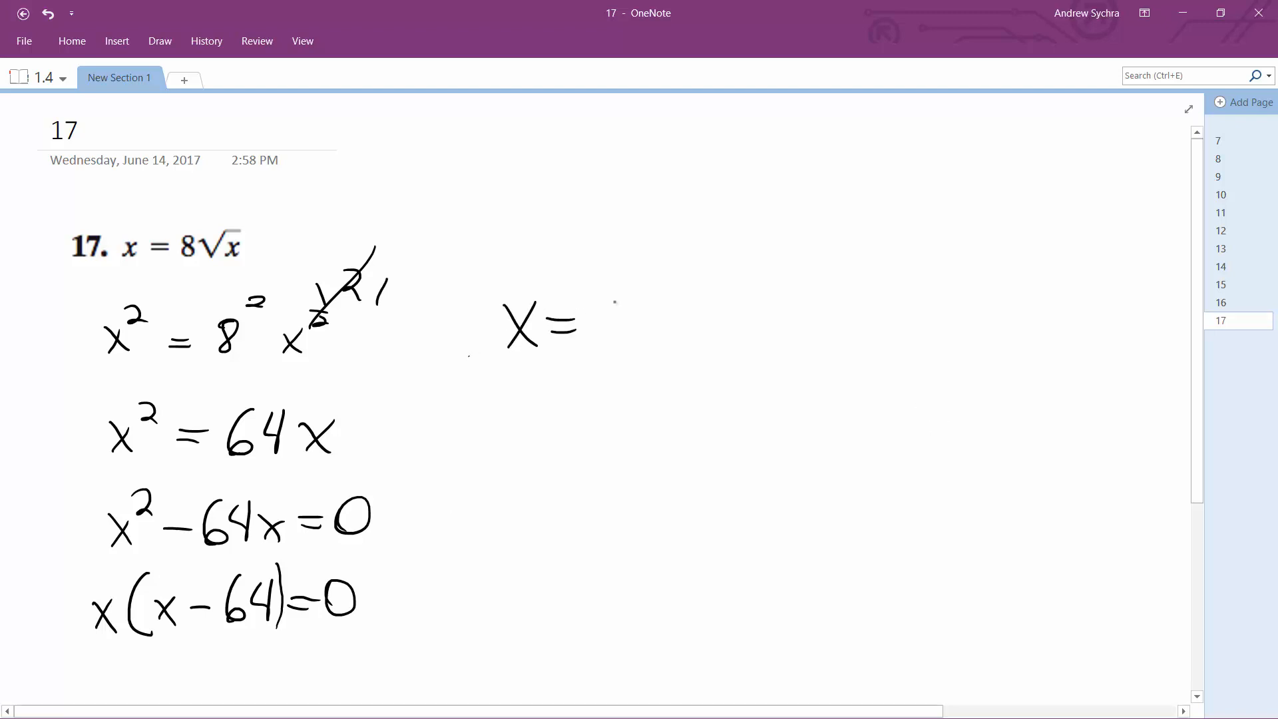
drag(602, 302, 640, 342)
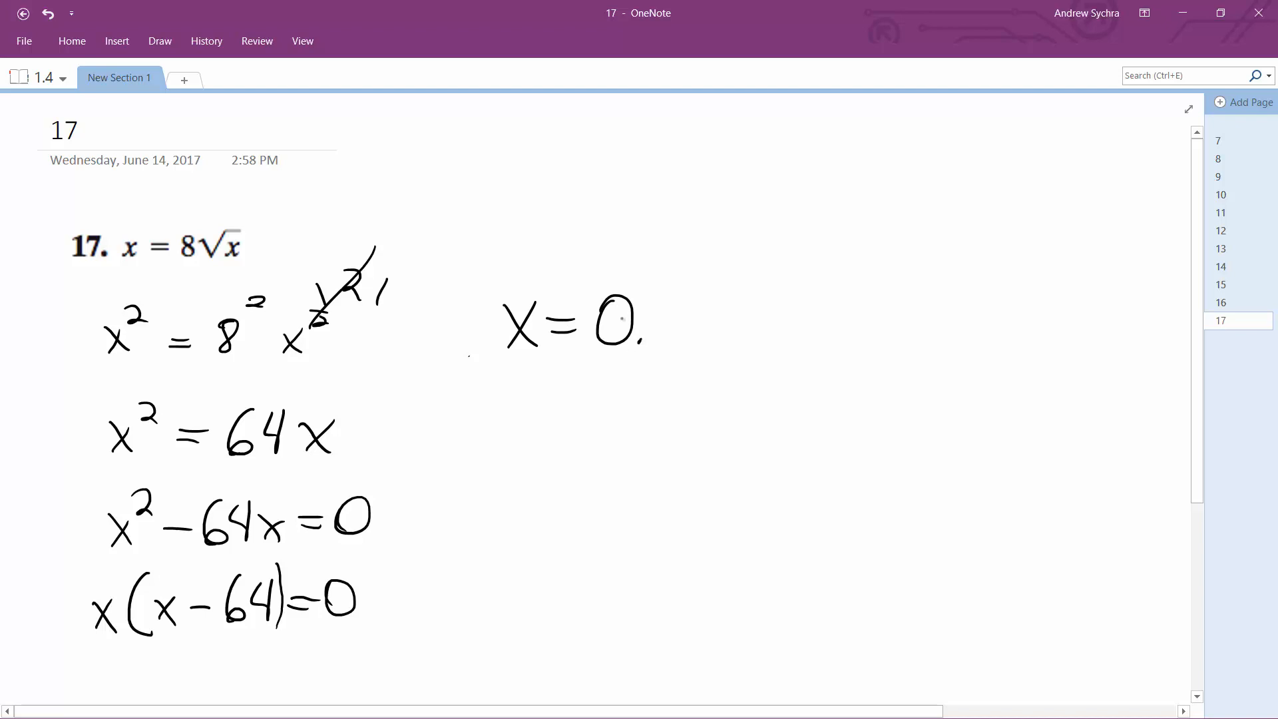
drag(509, 318, 644, 346)
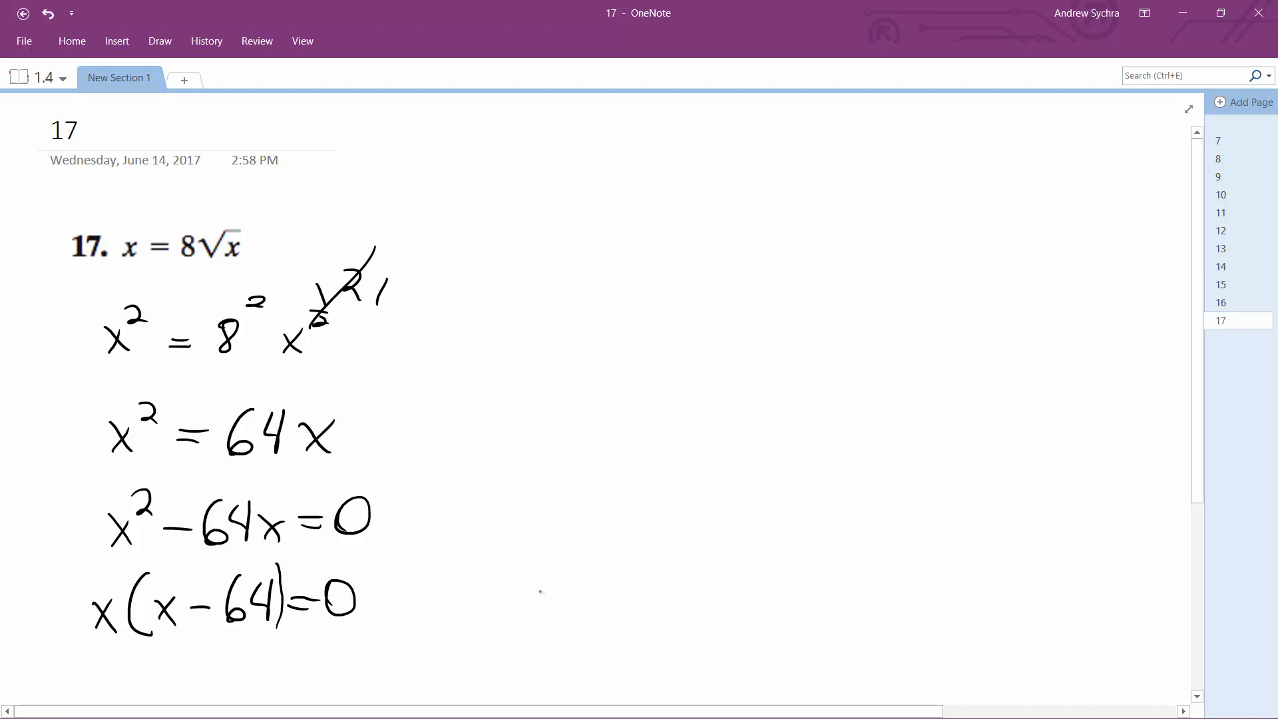
drag(485, 578, 587, 587)
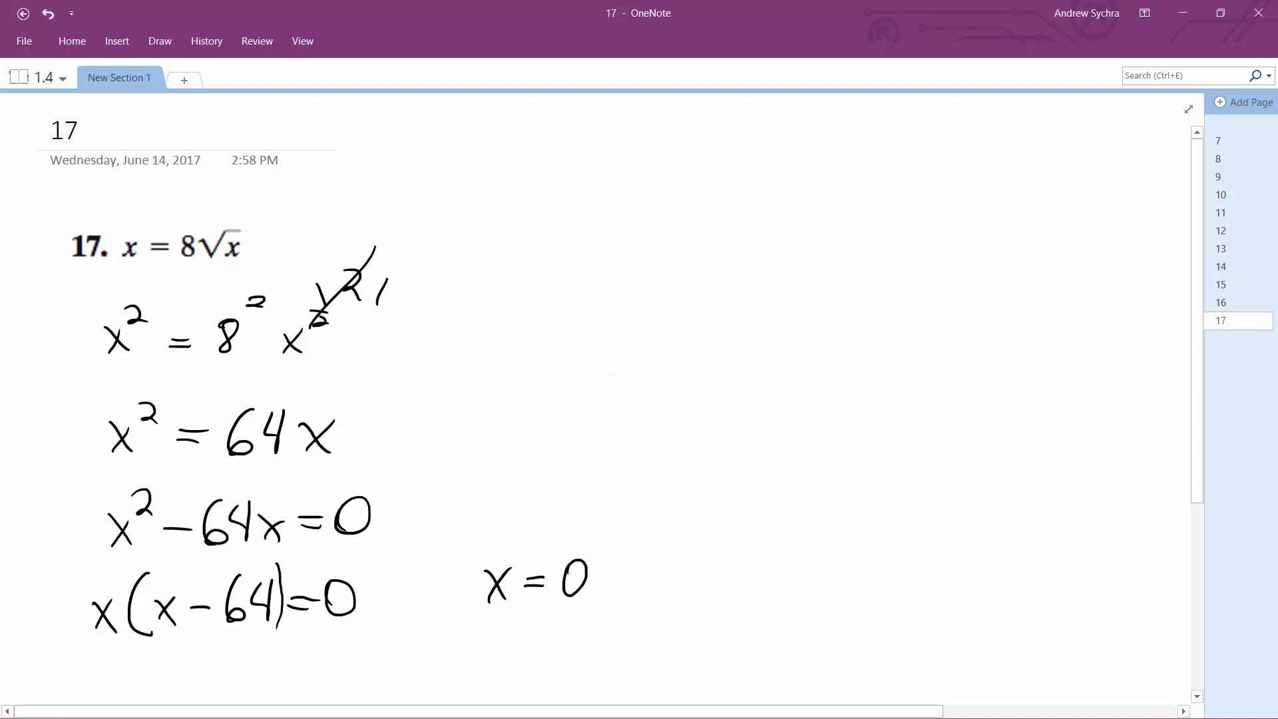
drag(587, 583, 627, 583)
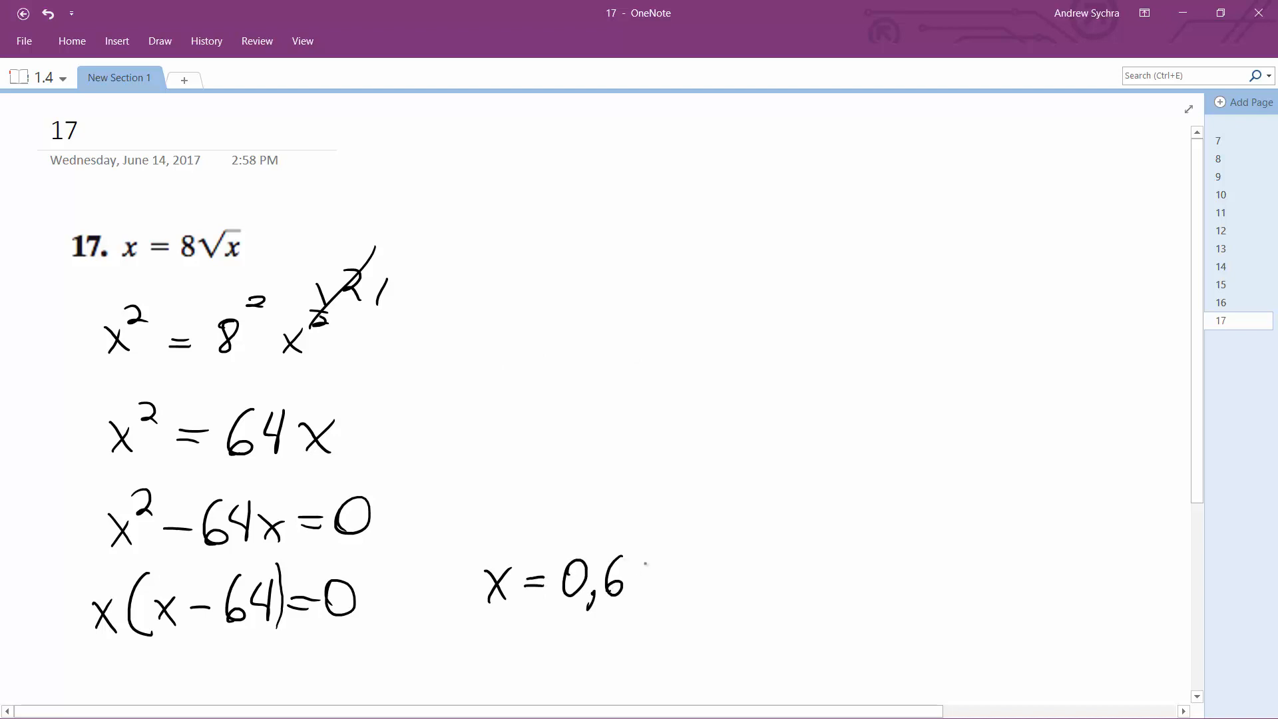